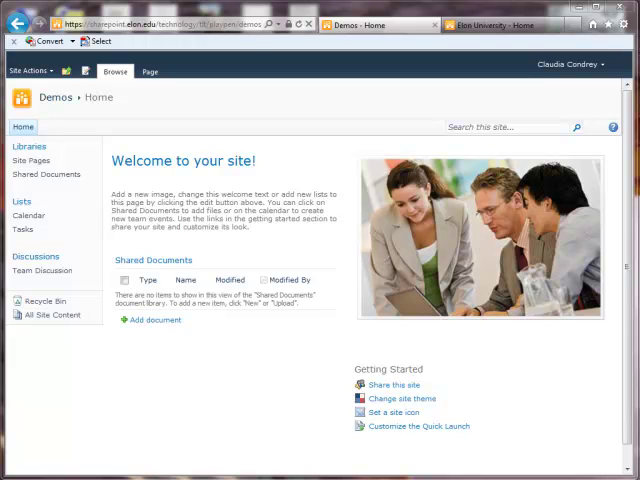
pyautogui.moveTo(302, 446)
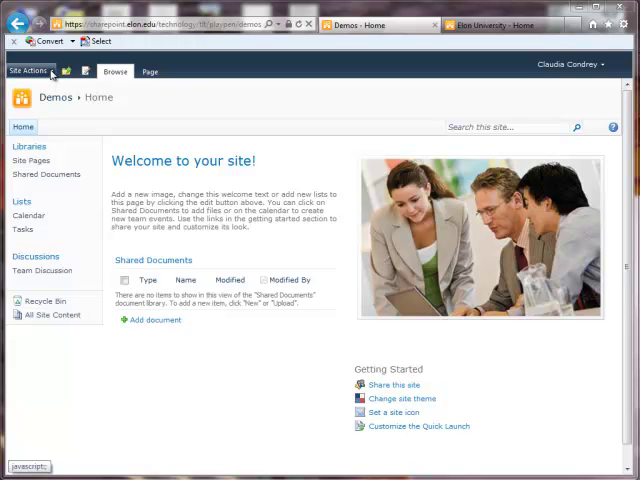
# - Reveal the Site Actions menu on the Demos team site home page
pyautogui.click(30, 72)
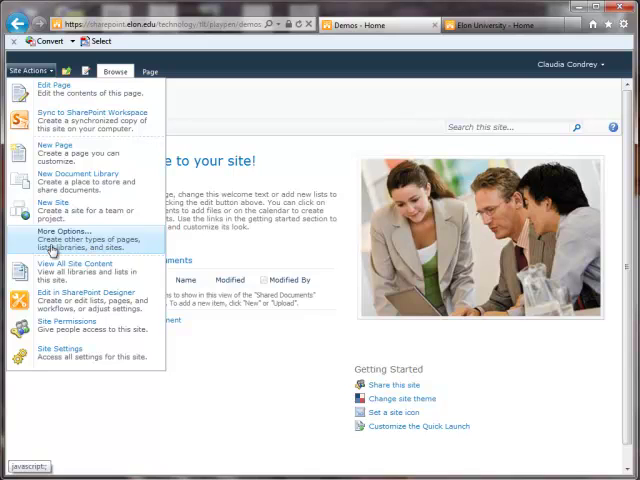
# - Start a new list of the Import Spreadsheet type from the More Options Create gallery
pyautogui.click(62, 234)
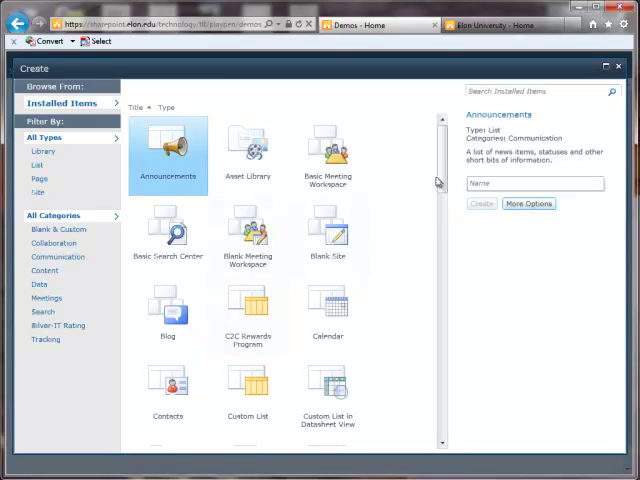
pyautogui.scroll(-3)
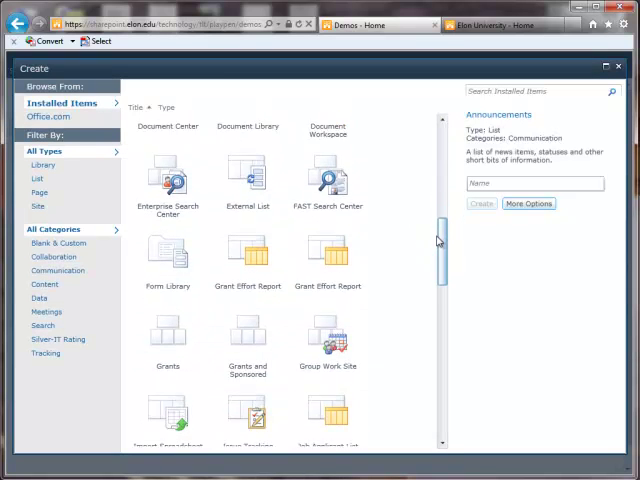
pyautogui.scroll(-3)
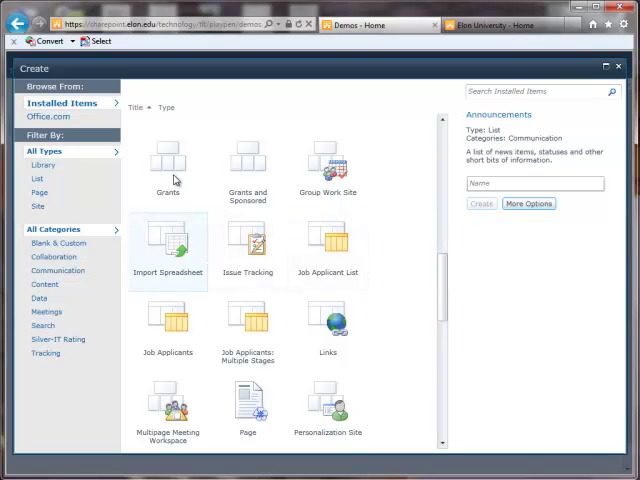
pyautogui.click(168, 244)
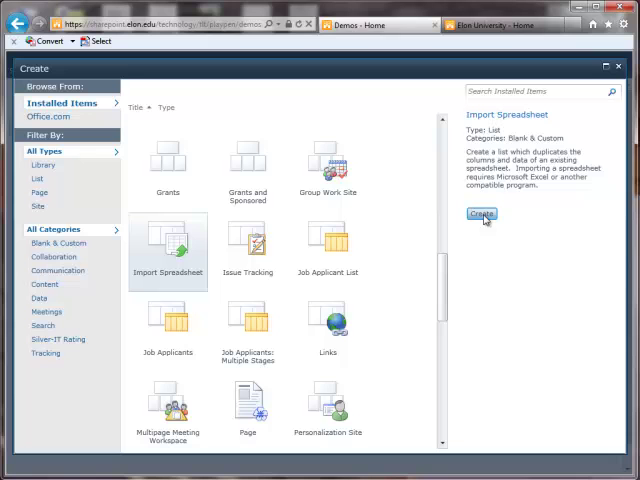
pyautogui.click(482, 214)
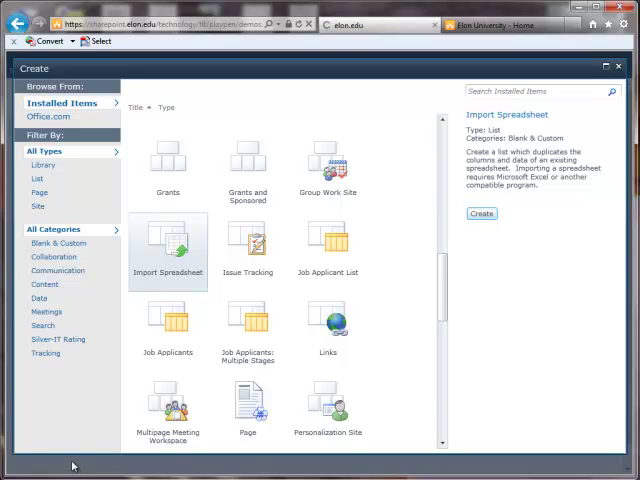
# - Enter 'Event Videos Data 2011' as the Name of the new list
pyautogui.click(480, 214)
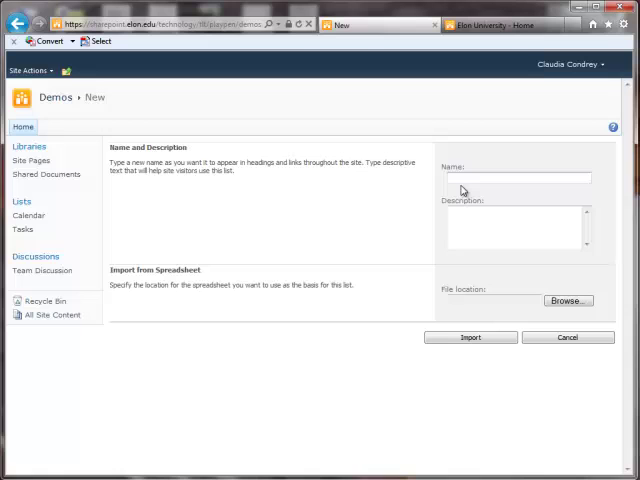
pyautogui.write('Event V')
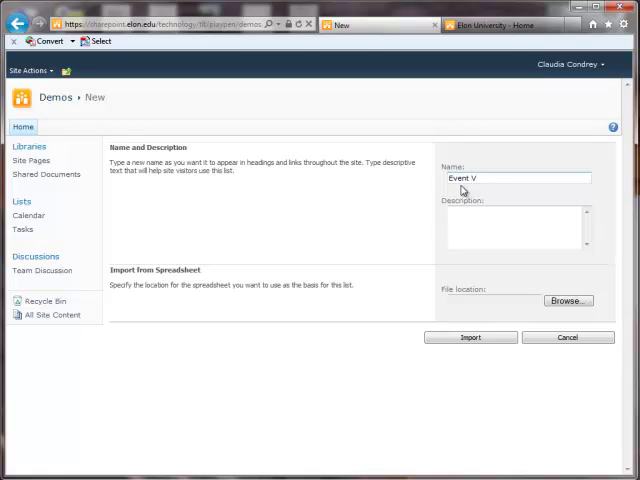
pyautogui.write('ideos D')
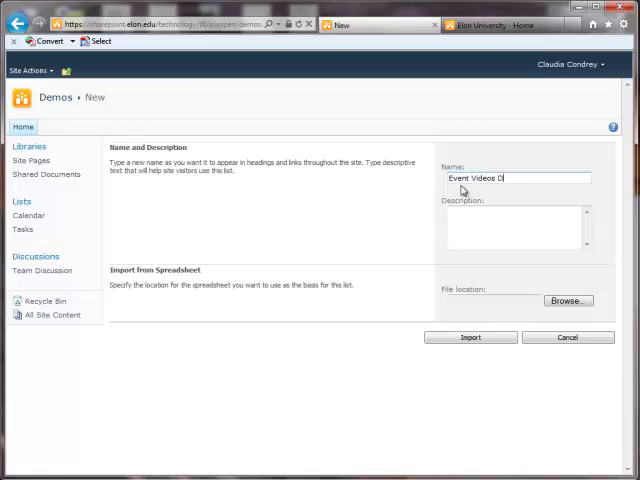
pyautogui.write('ata 20')
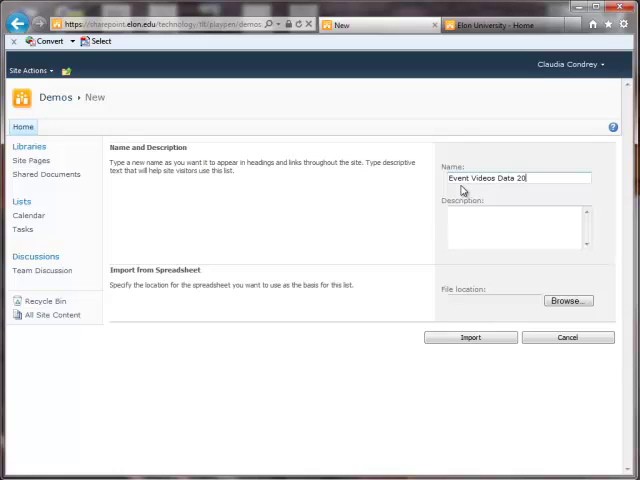
pyautogui.write('11')
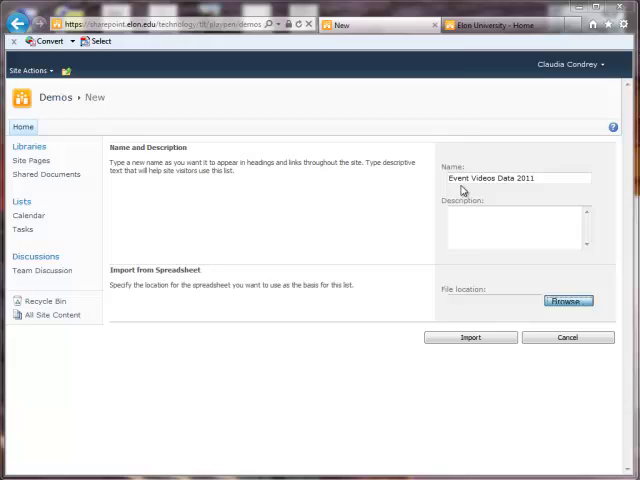
# - Choose videvents2011.xlsx from the Events documents folder as the import file
pyautogui.click(568, 300)
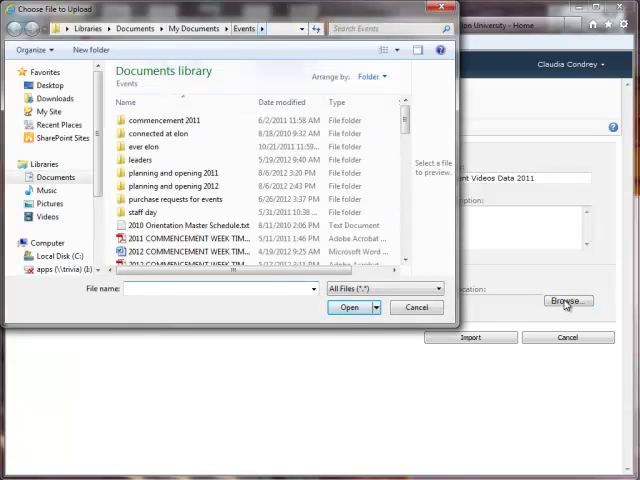
pyautogui.scroll(-3)
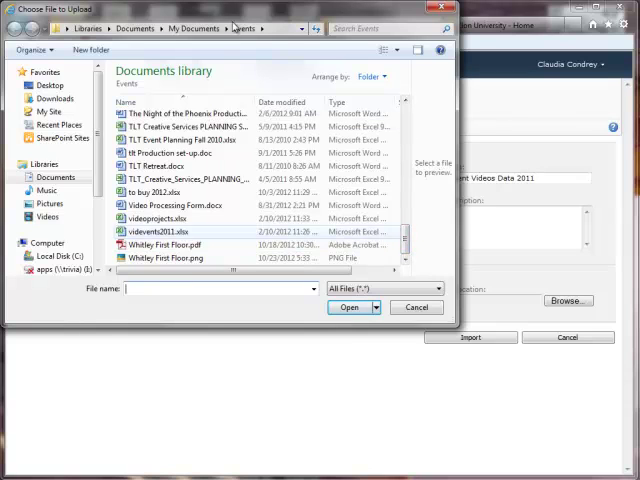
pyautogui.click(170, 232)
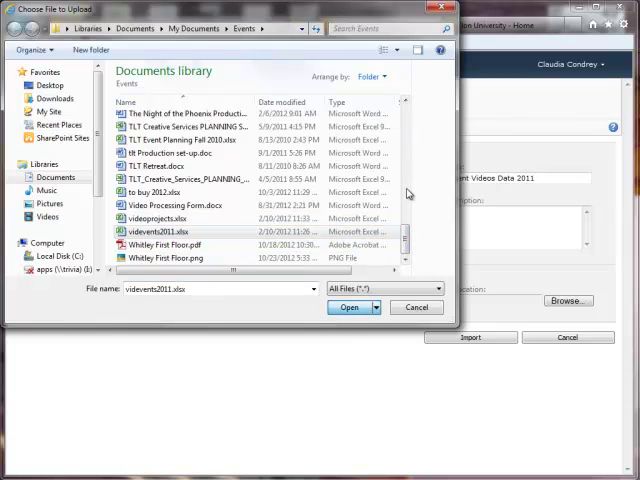
pyautogui.click(348, 308)
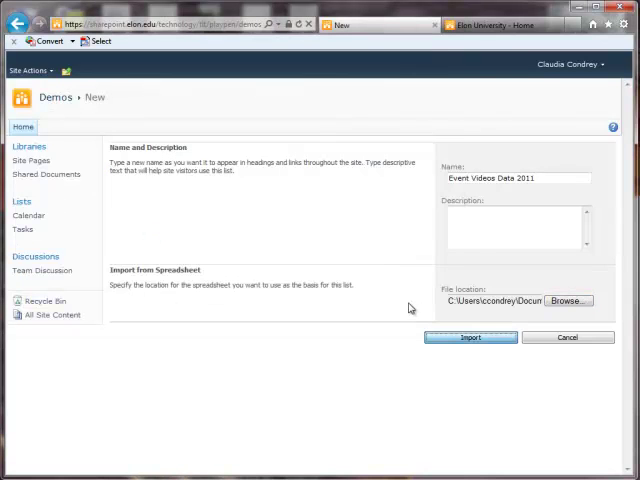
pyautogui.moveTo(260, 332)
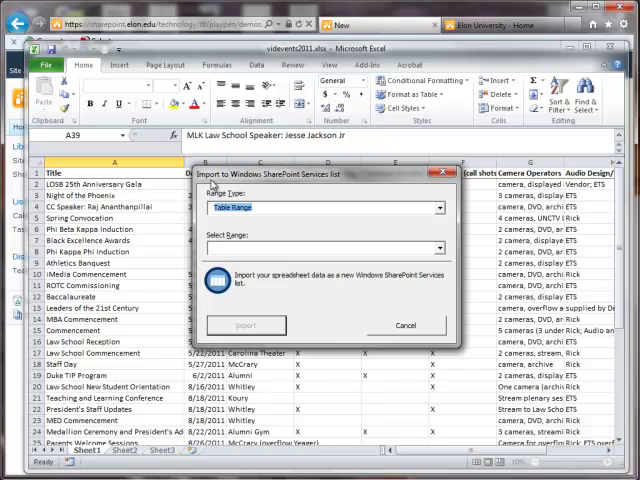
# - Import a Range of Cells from Sheet1 of videvents2011.xlsx into the SharePoint list
pyautogui.click(440, 208)
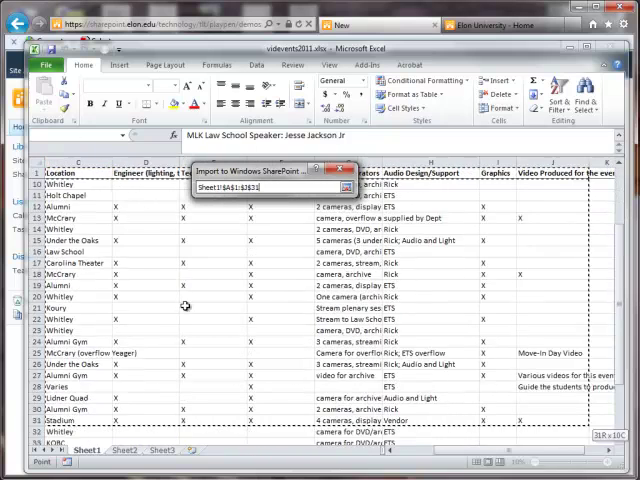
pyautogui.scroll(-3)
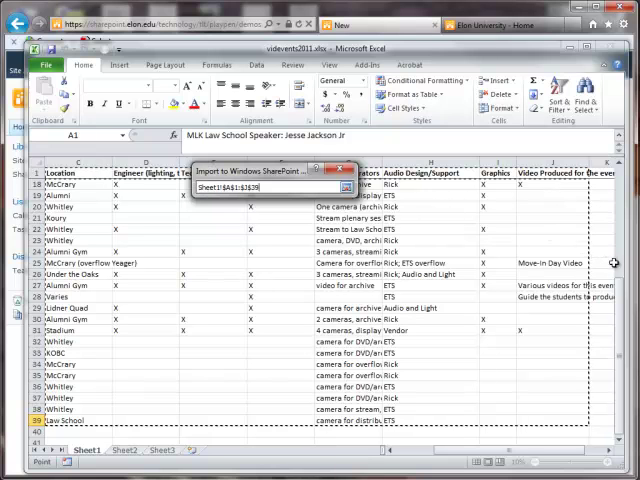
pyautogui.click(344, 188)
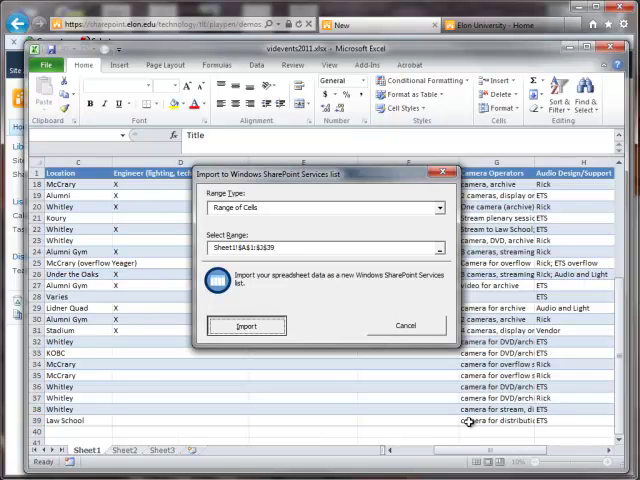
pyautogui.click(244, 324)
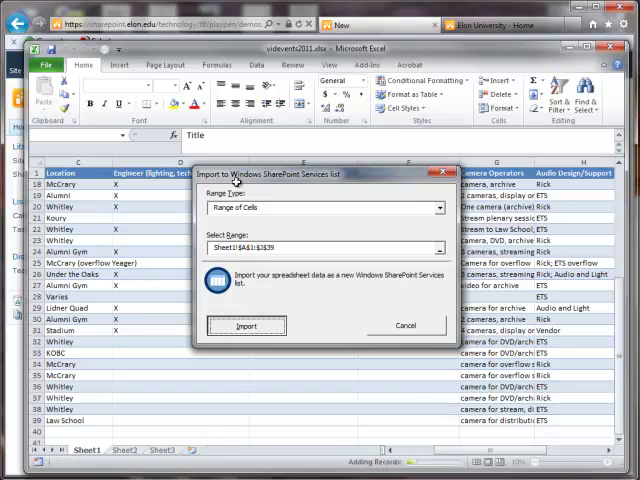
pyautogui.click(244, 324)
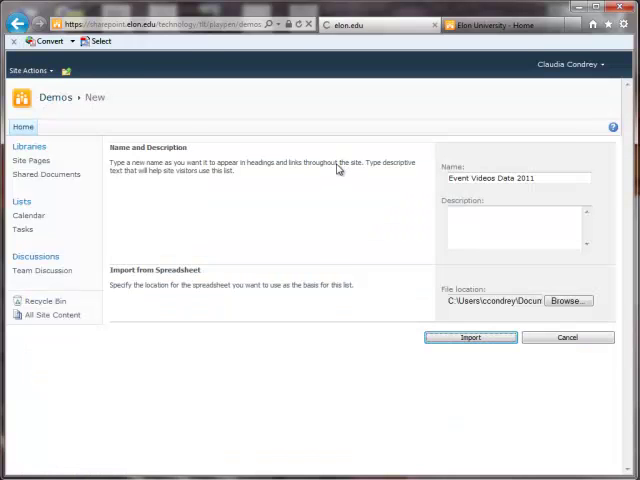
# - Complete the import so the list's All Items page shows the event rows and columns
pyautogui.click(470, 336)
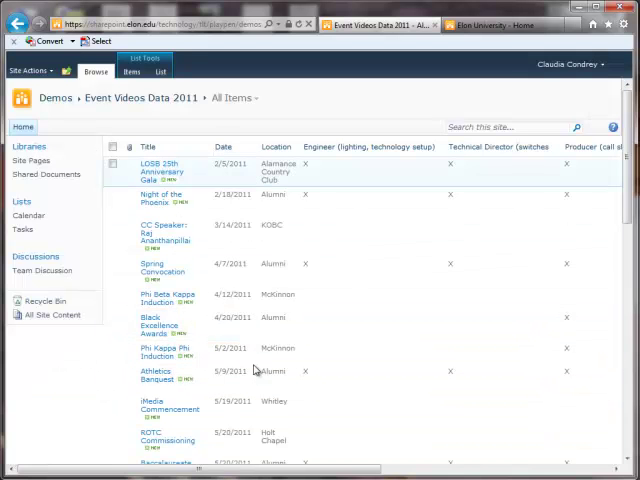
pyautogui.moveTo(228, 164)
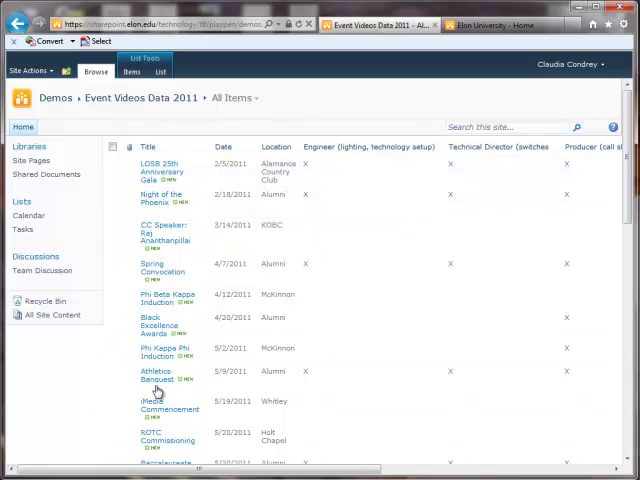
pyautogui.moveTo(106, 368)
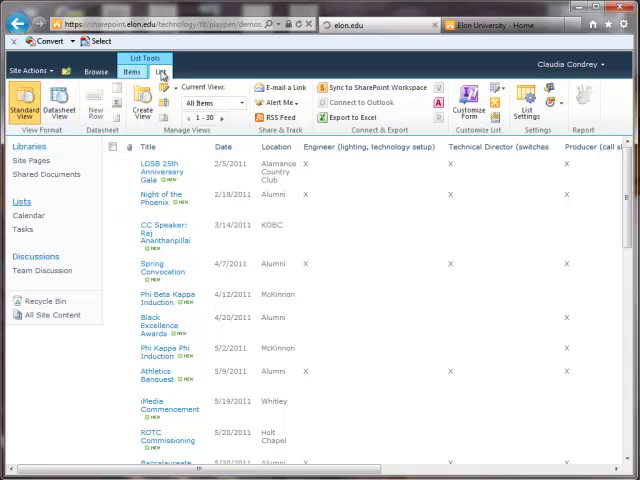
# - Switch Event Videos Data 2011 to Datasheet View from the List tab
pyautogui.click(58, 108)
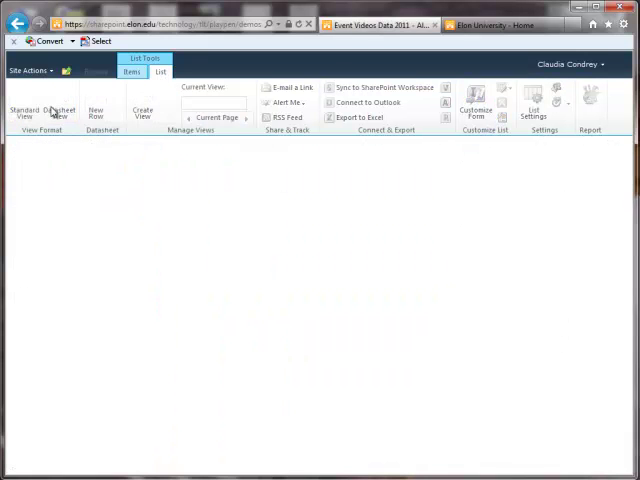
pyautogui.click(58, 110)
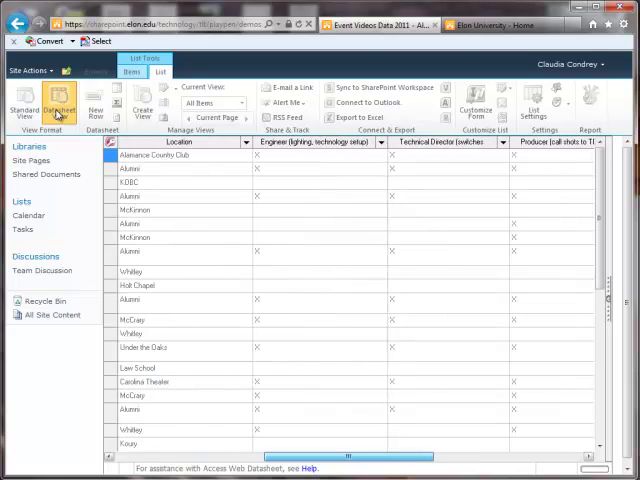
pyautogui.hscroll(3)
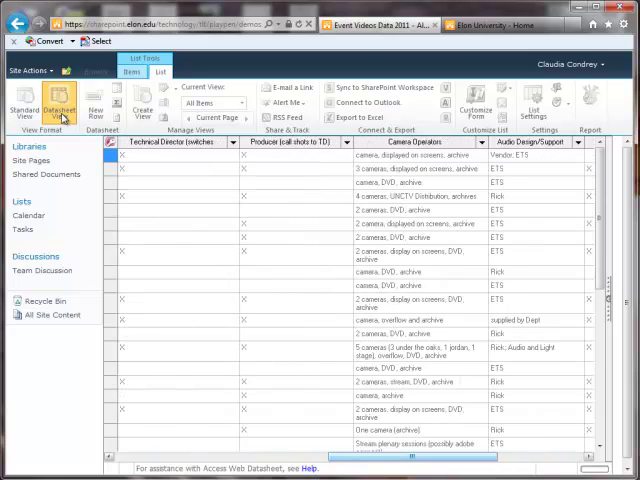
pyautogui.hscroll(3)
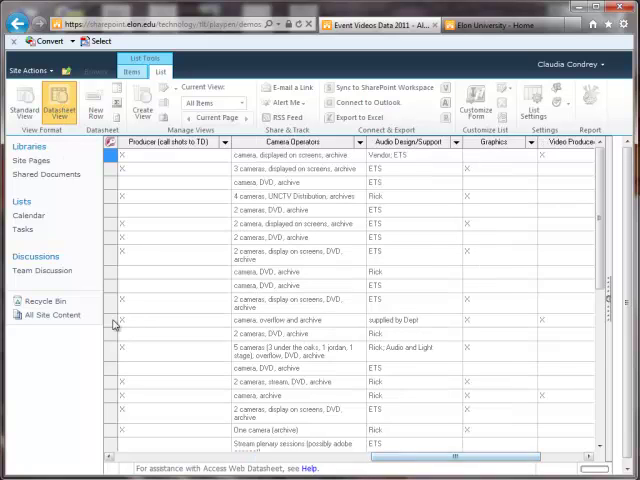
pyautogui.click(496, 142)
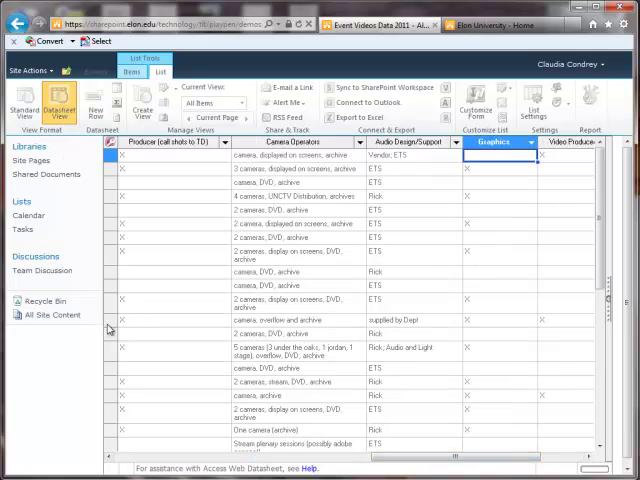
pyautogui.click(500, 156)
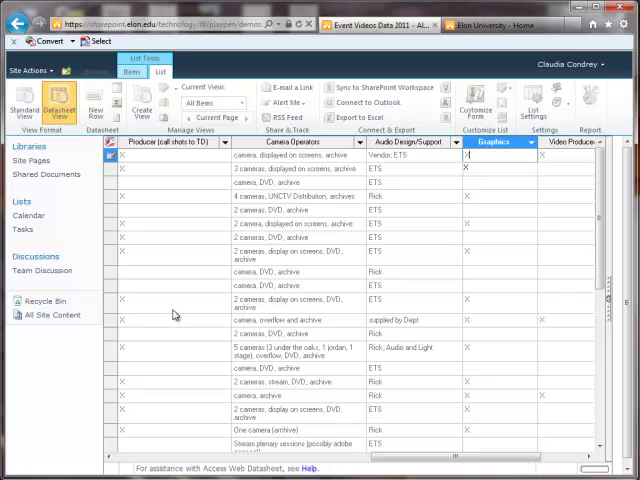
pyautogui.click(496, 192)
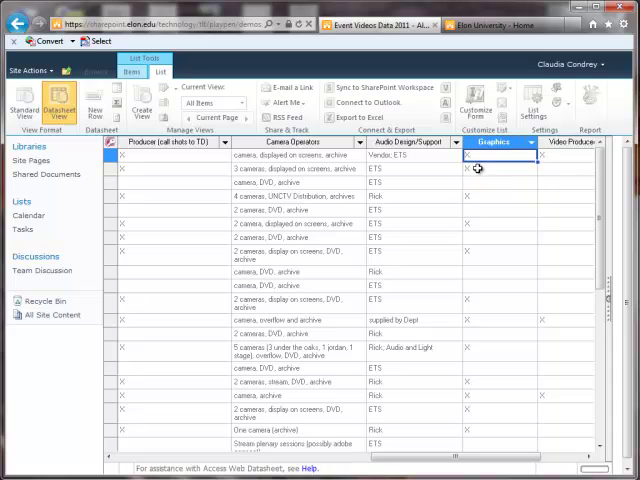
pyautogui.click(500, 170)
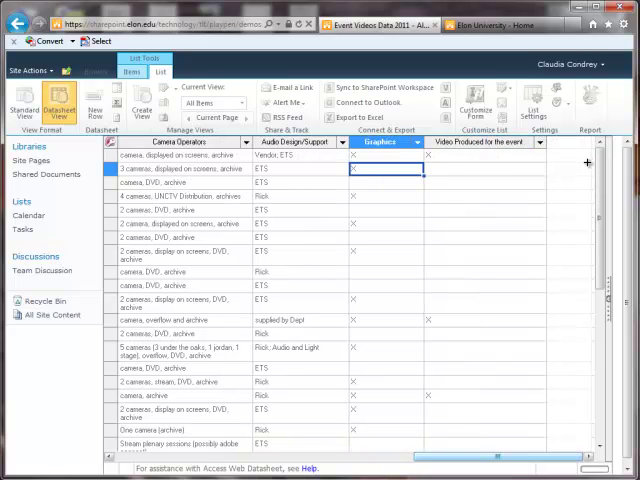
pyautogui.moveTo(588, 168)
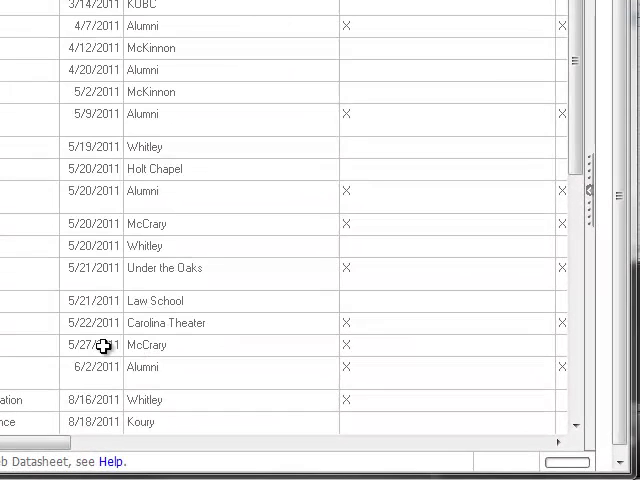
pyautogui.moveTo(448, 48)
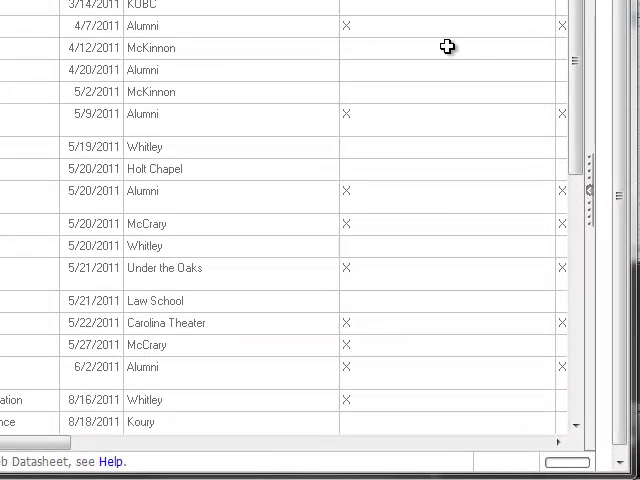
pyautogui.moveTo(392, 16)
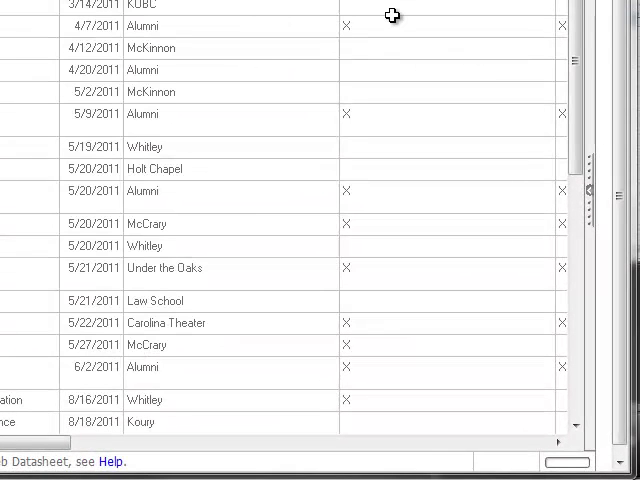
pyautogui.moveTo(390, 28)
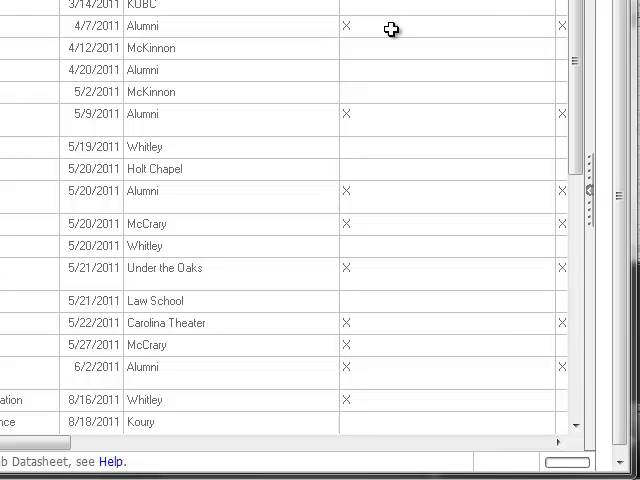
pyautogui.moveTo(368, 24)
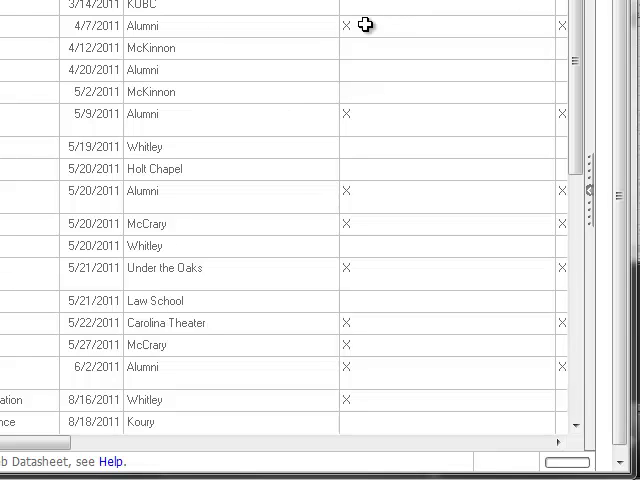